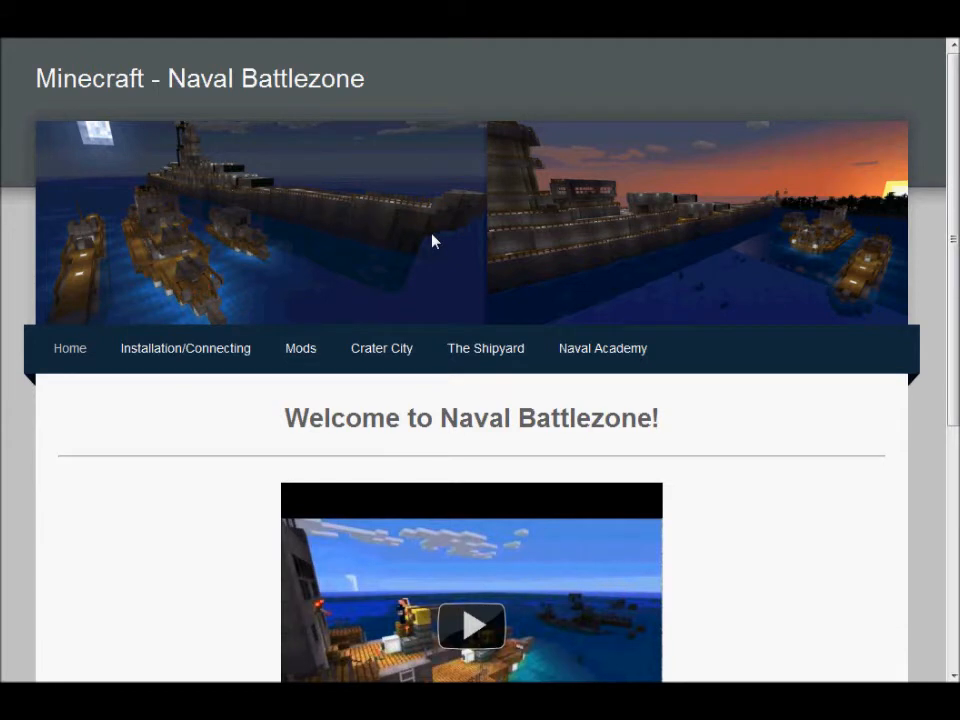
mouse_move(462, 240)
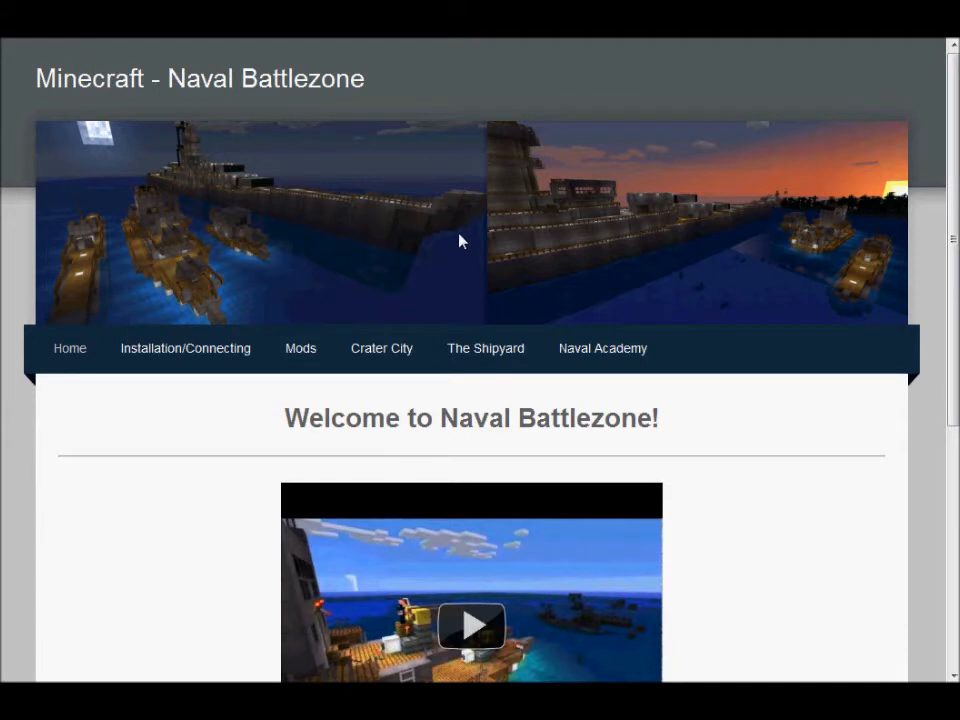
mouse_move(500, 223)
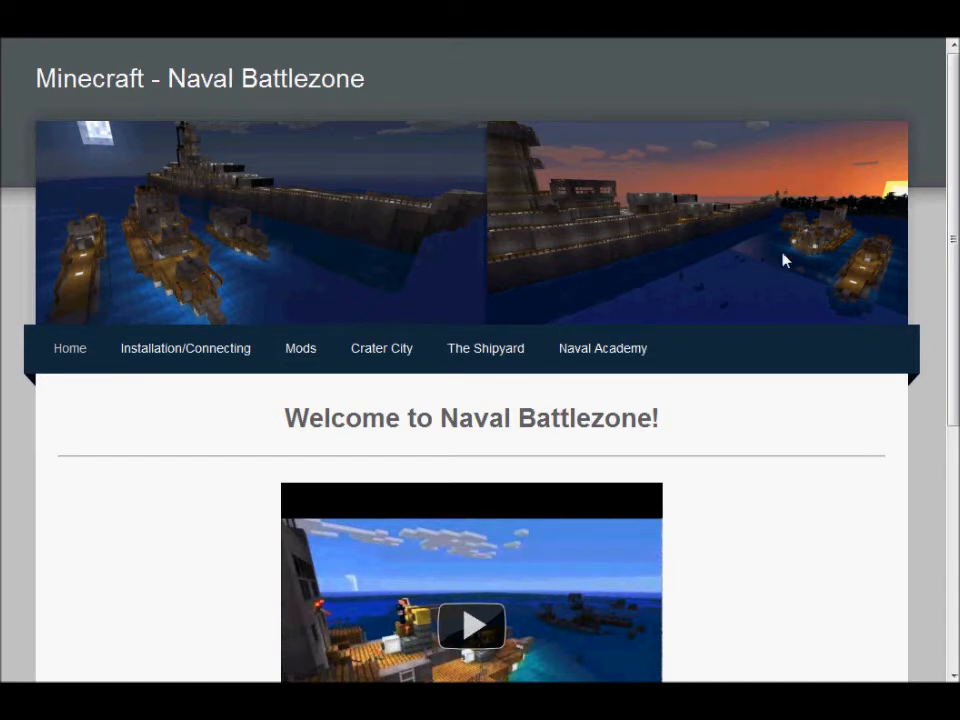
mouse_move(408, 228)
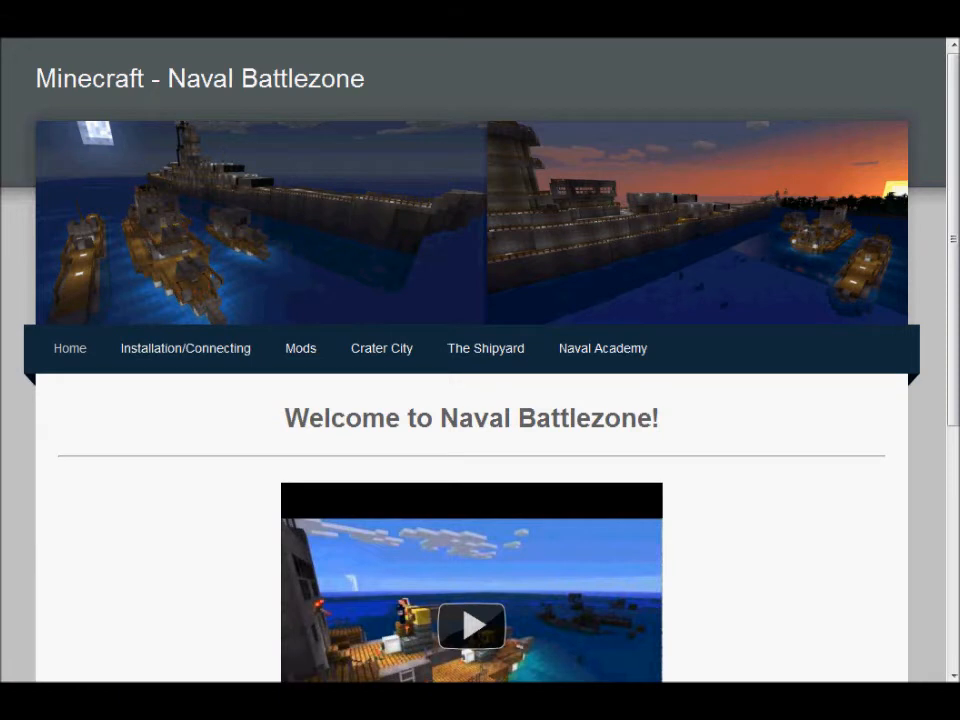
mouse_move(207, 67)
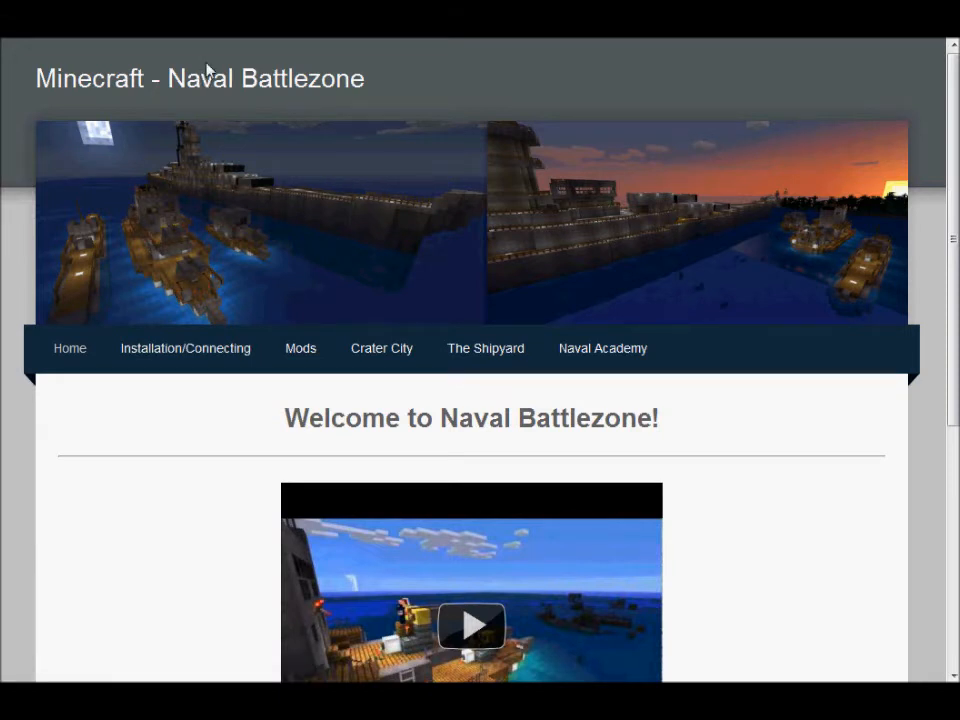
mouse_move(165, 403)
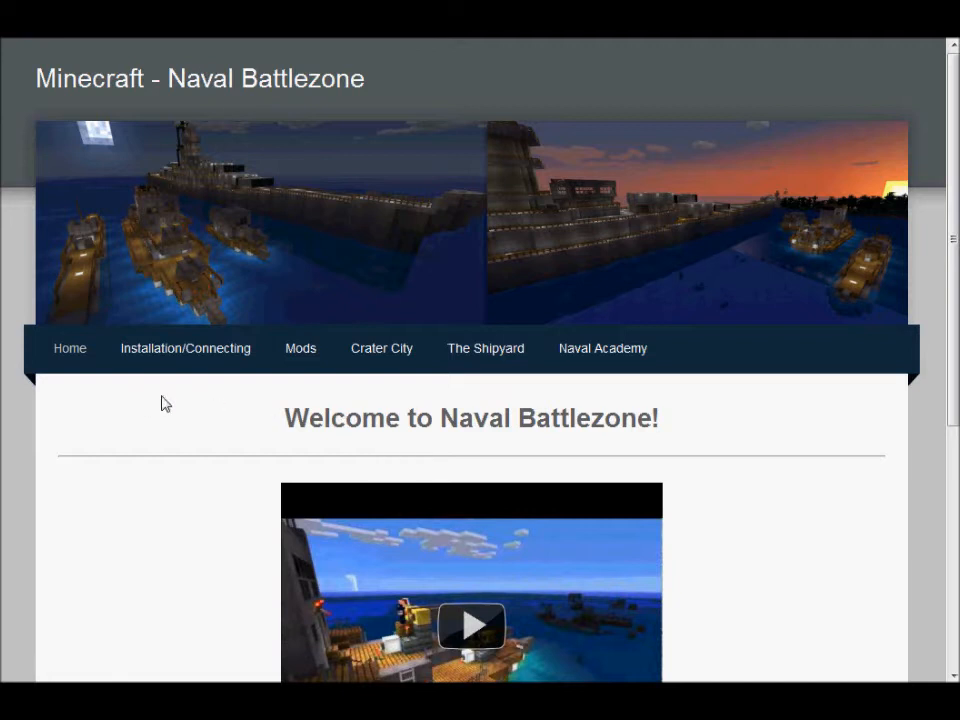
mouse_move(196, 348)
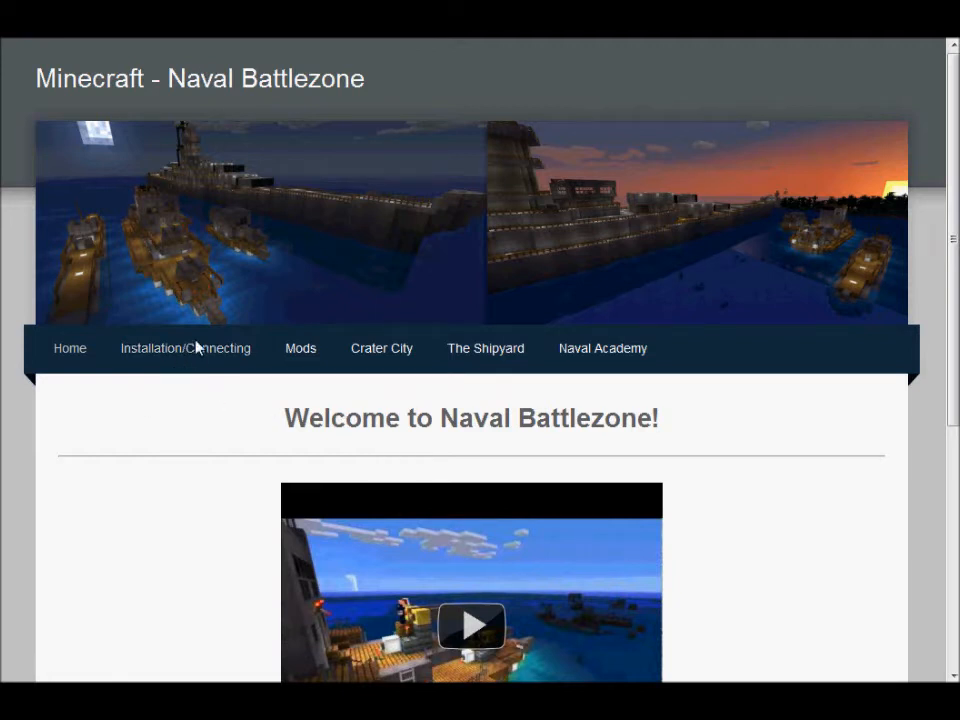
mouse_move(185, 348)
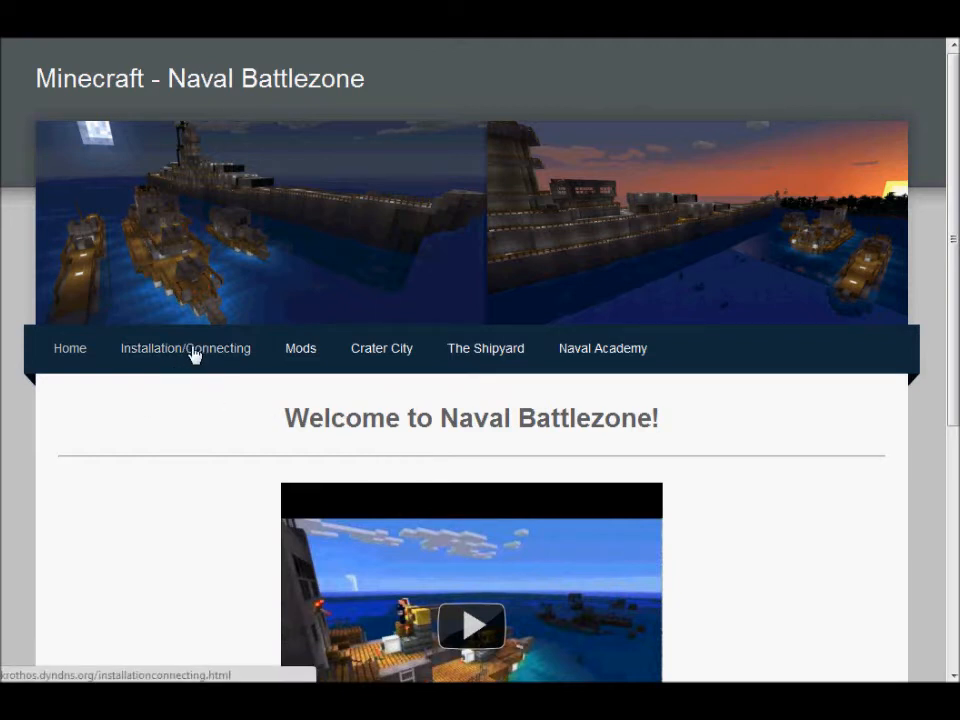
mouse_move(185, 355)
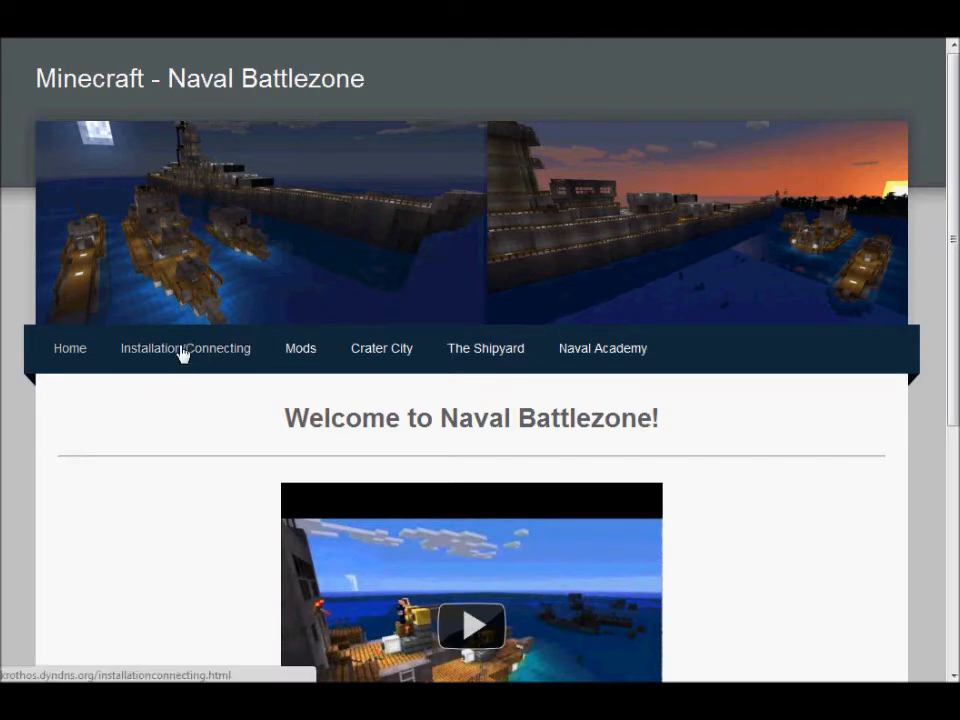
- Open the Naval Battlezone Installation/Connecting page and scroll down to Step 2
left_click(185, 348)
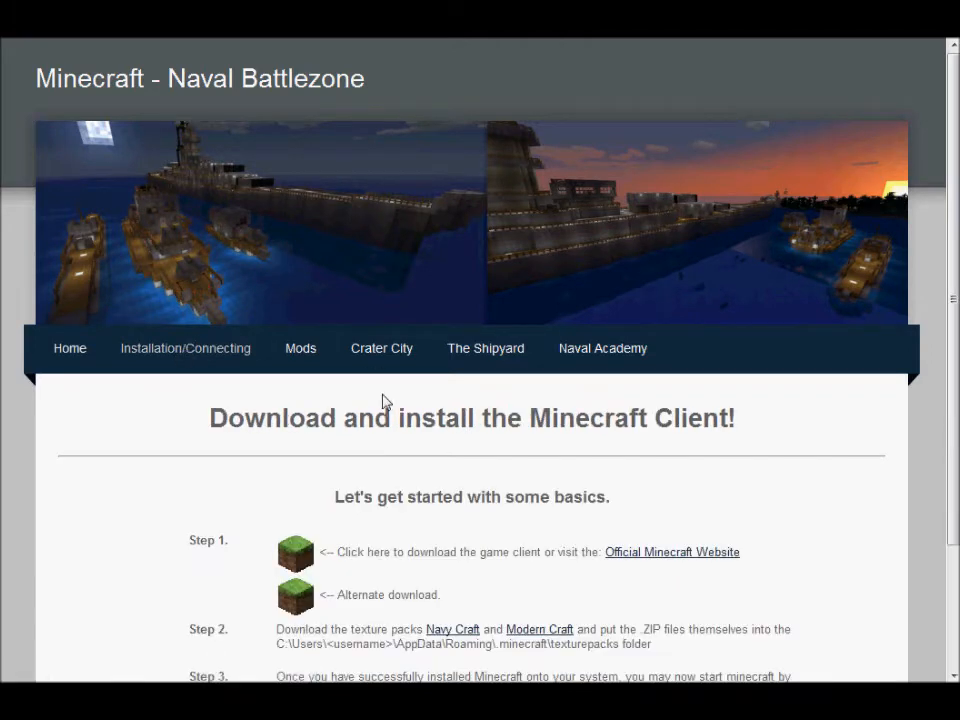
scroll("down", 3)
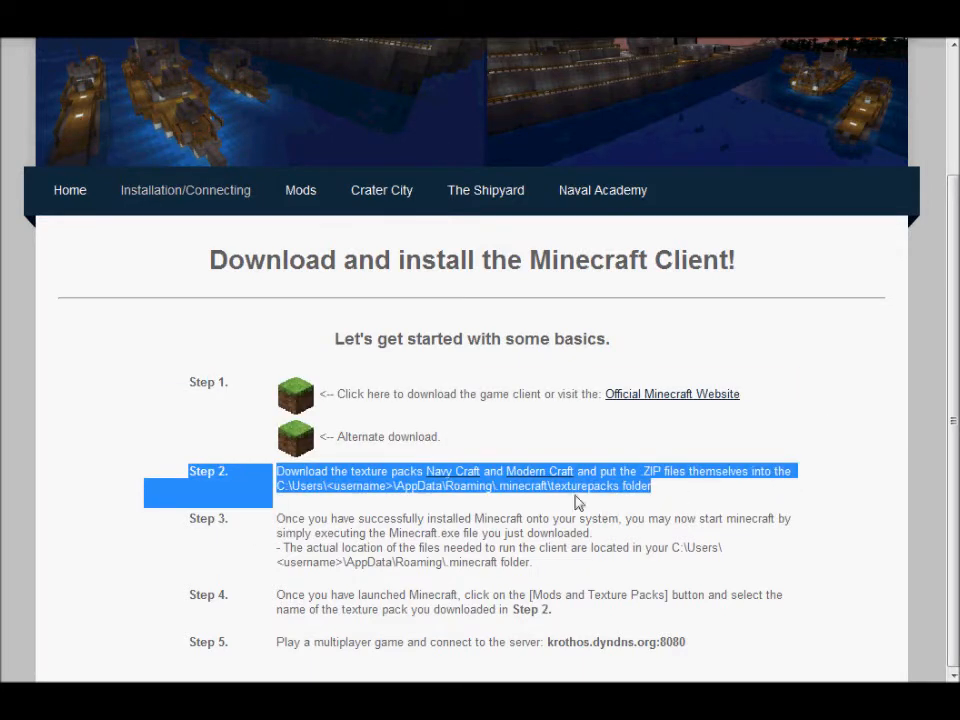
mouse_move(540, 478)
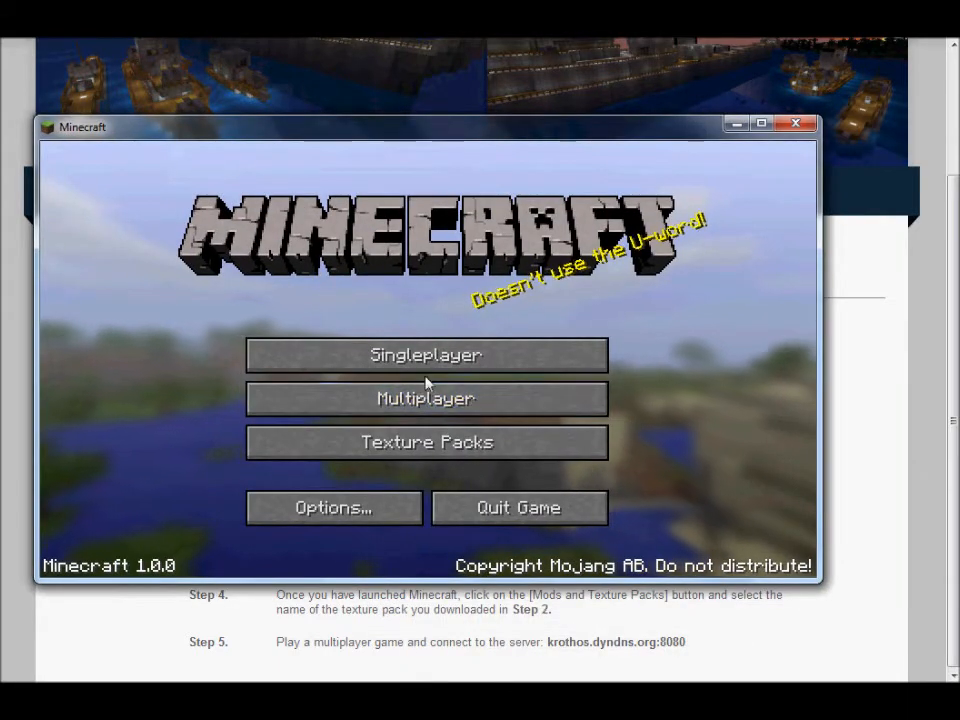
- Open Minecraft's Texture Packs screen and its empty texturepacks folder window
left_click(426, 442)
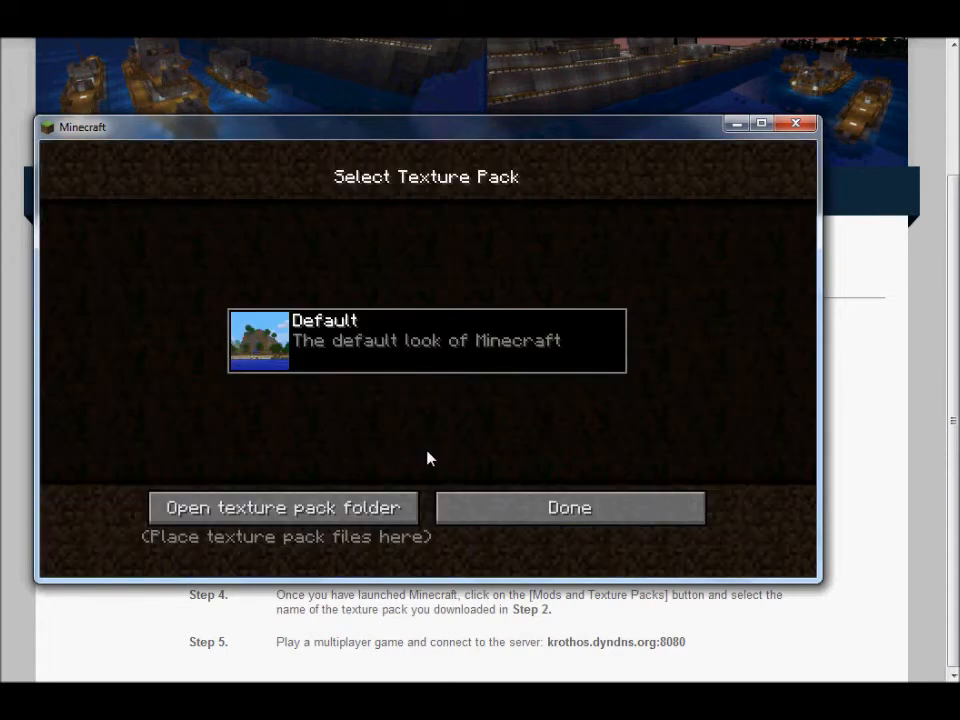
left_click(283, 507)
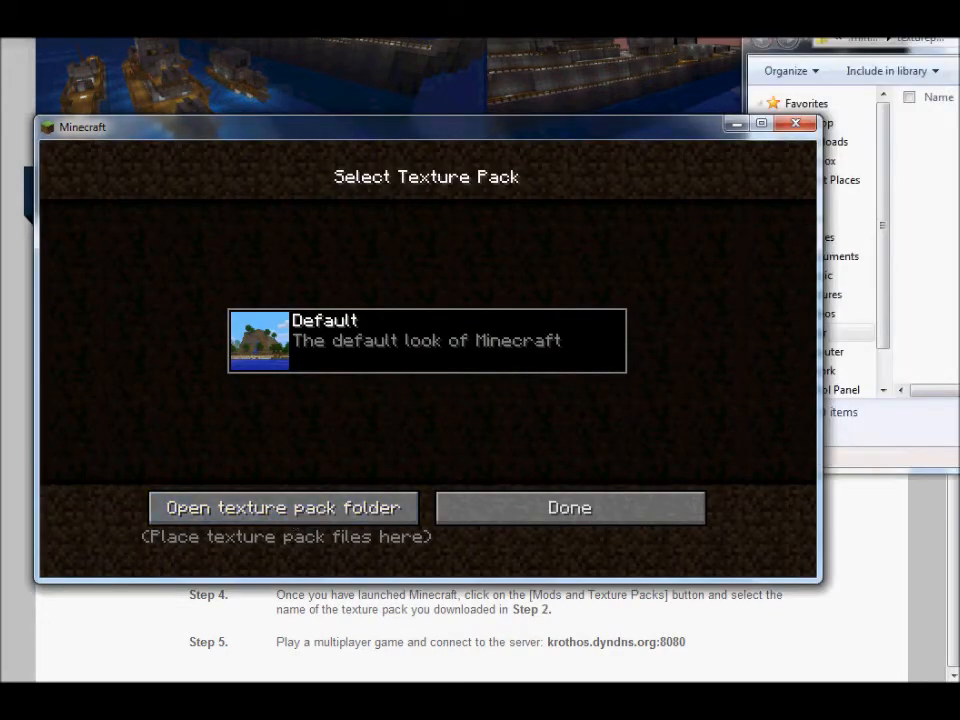
left_click(284, 507)
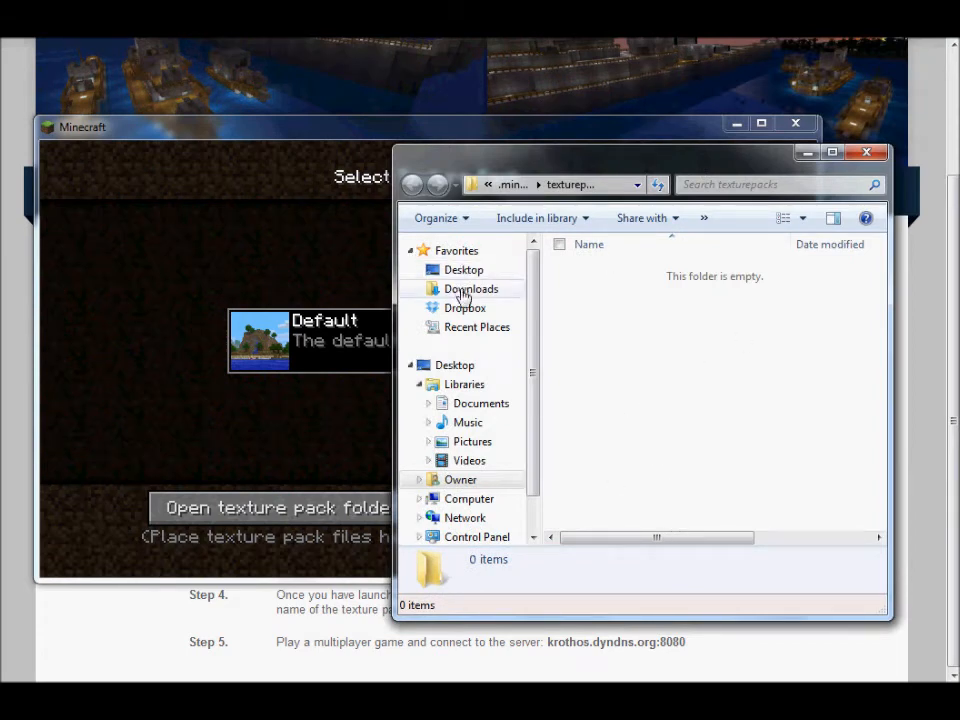
mouse_move(620, 167)
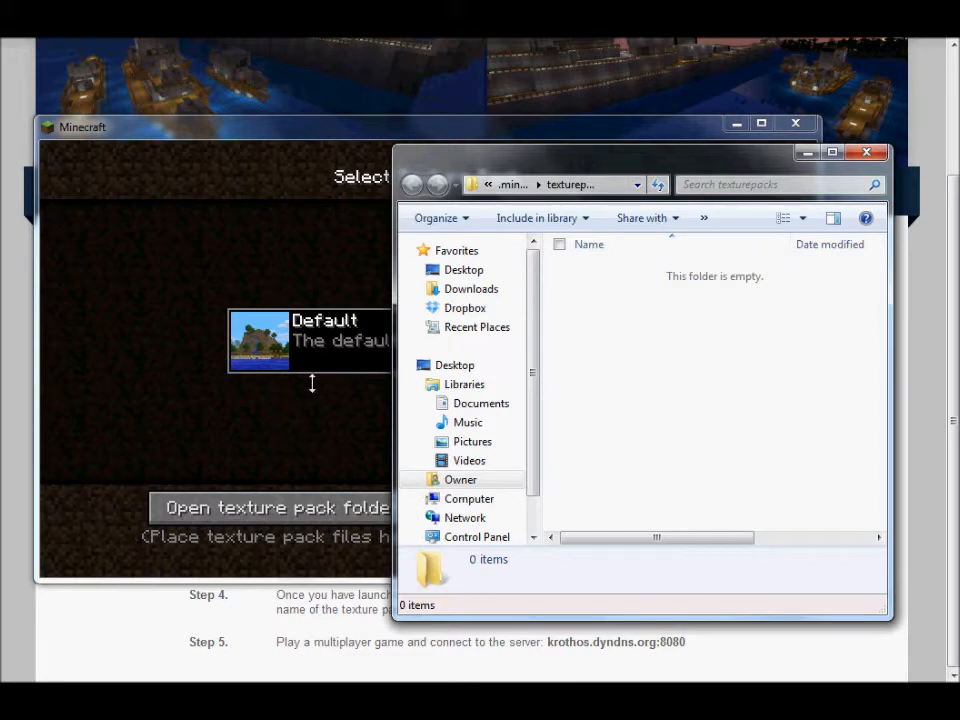
mouse_move(342, 402)
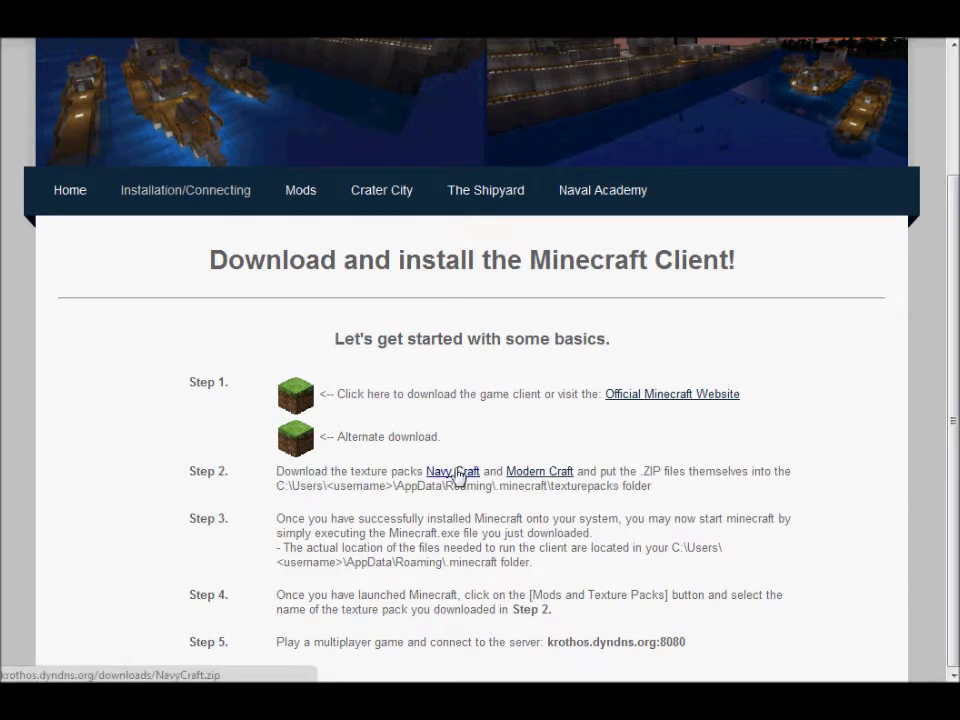
- Download the NavyCraft texture pack and open the downloaded zip to view its files
left_click(452, 471)
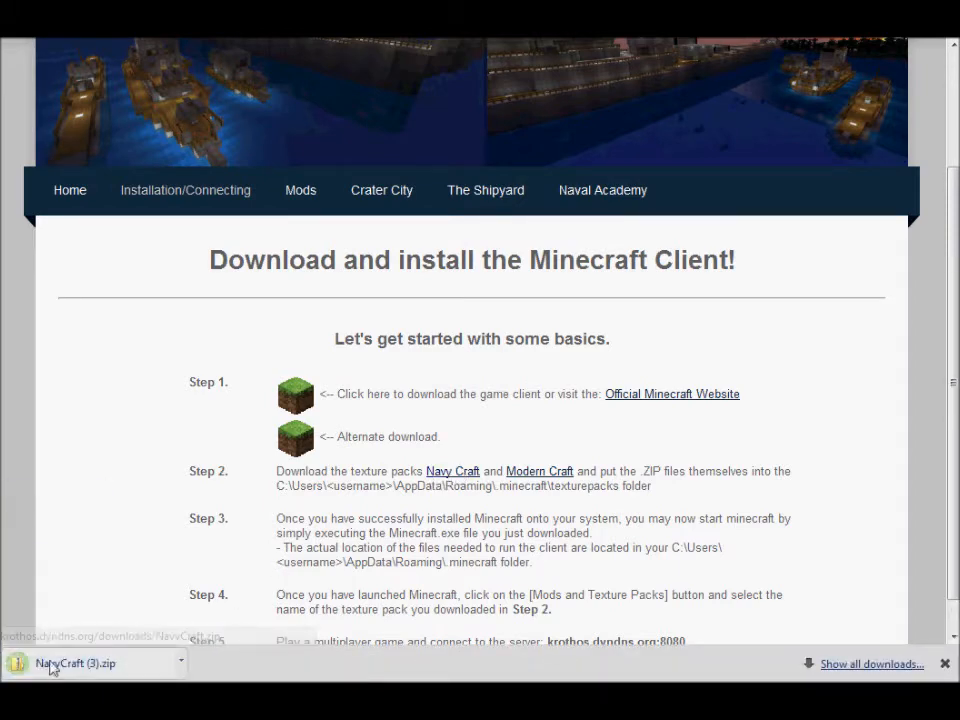
left_click(75, 663)
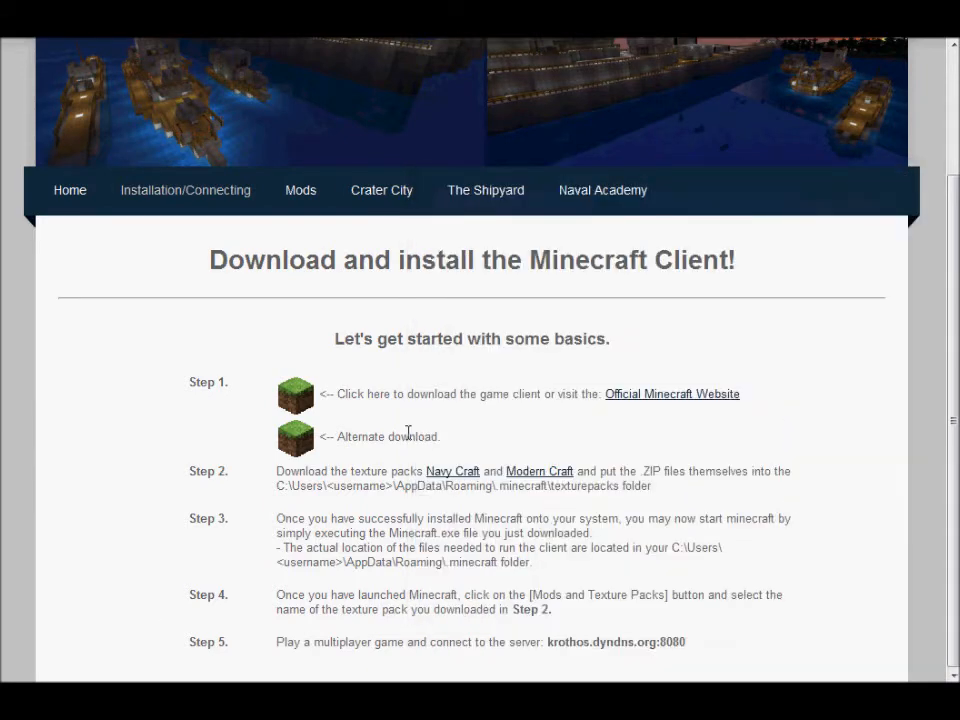
left_click(452, 471)
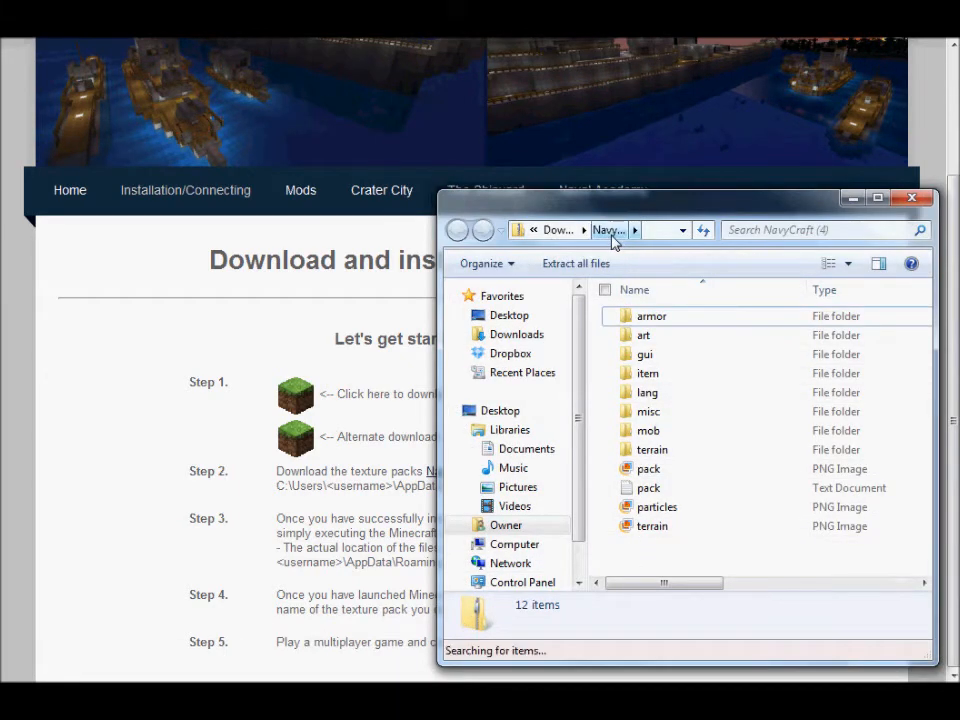
- Copy NavyCraft (4) from Downloads and bring up paste actions in texturepacks
left_click(457, 230)
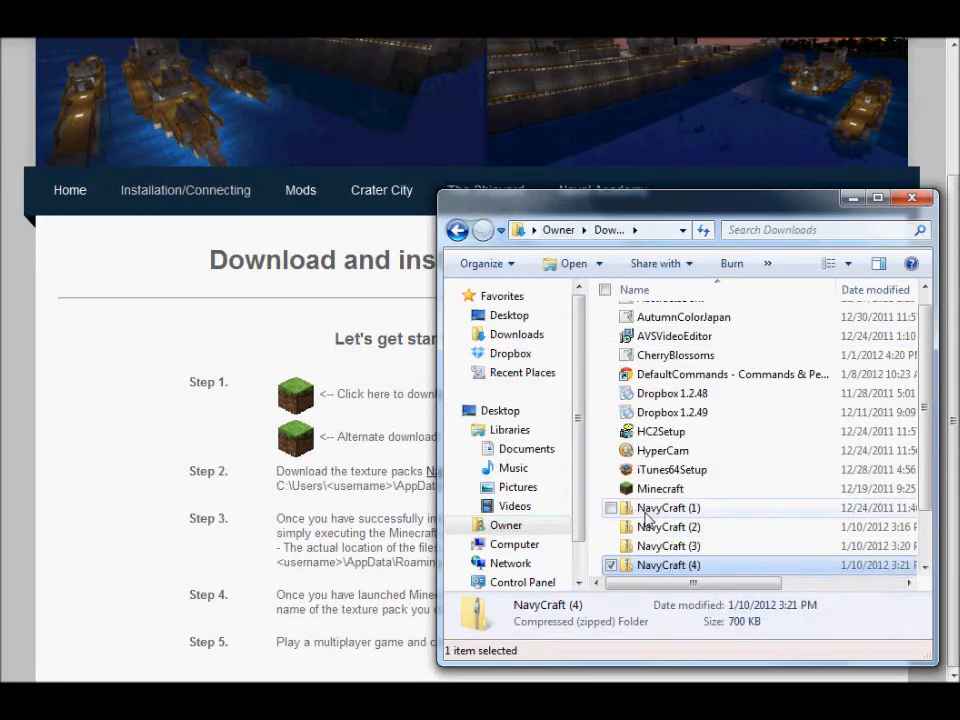
right_click(668, 565)
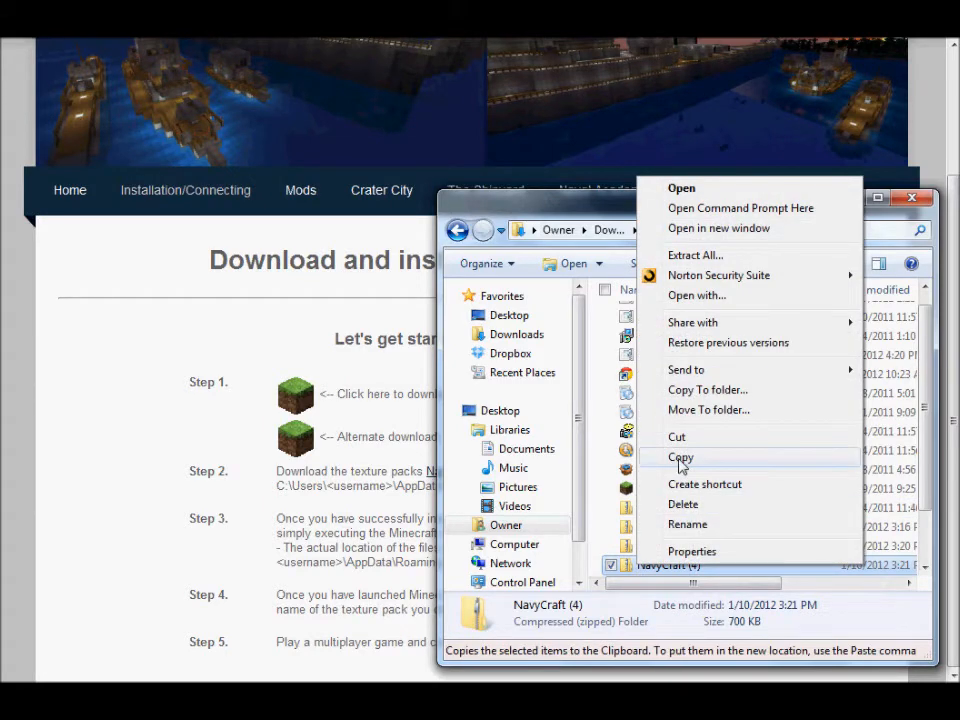
left_click(680, 457)
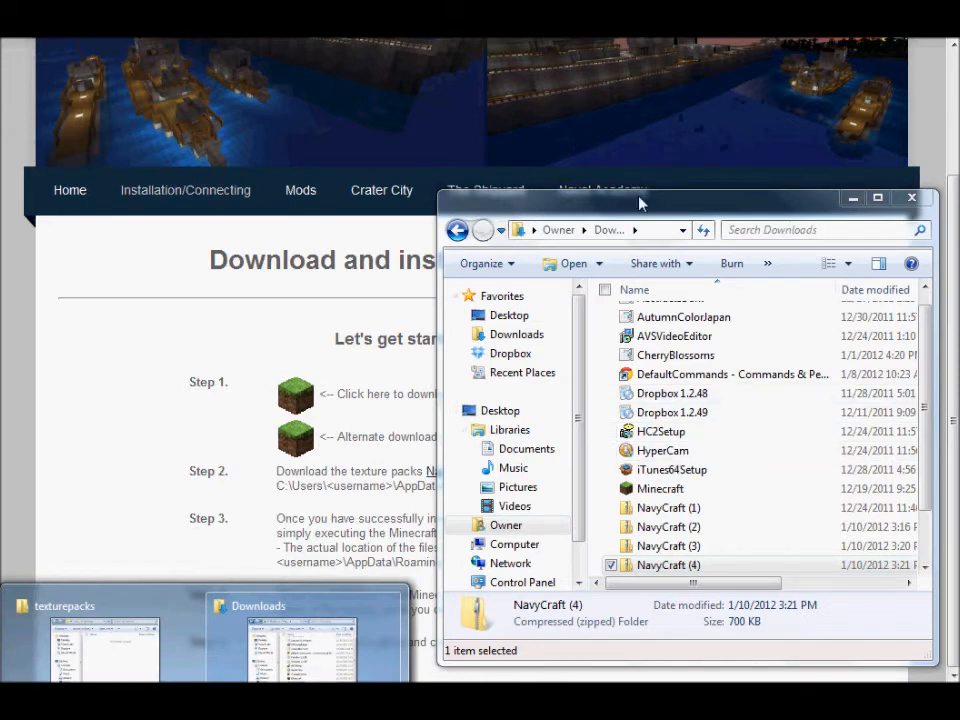
left_click_drag(640, 197, 613, 157)
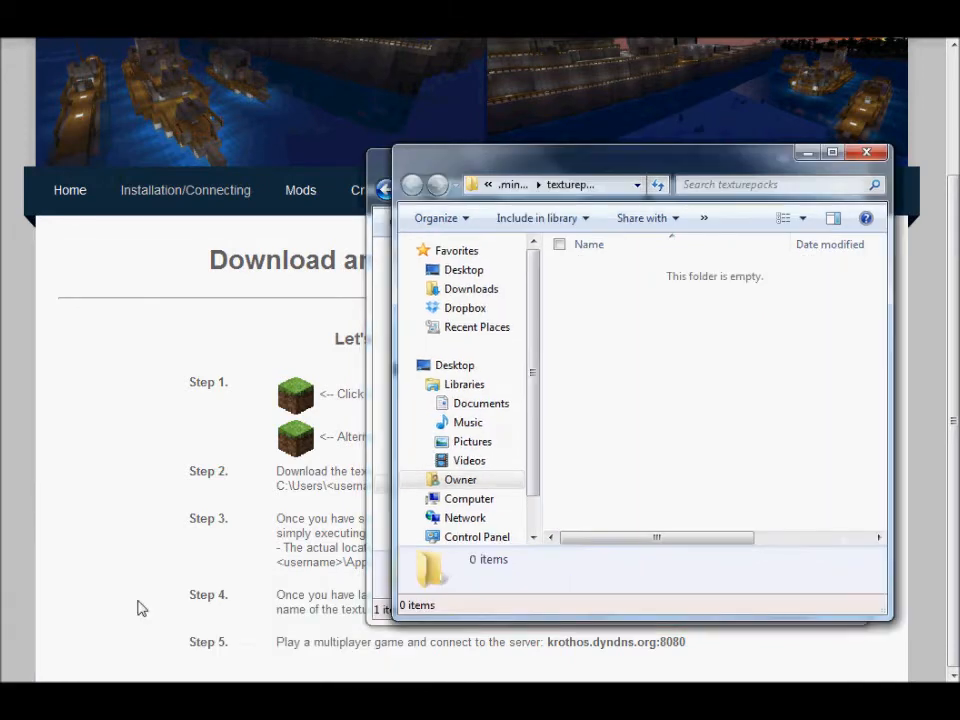
right_click(710, 450)
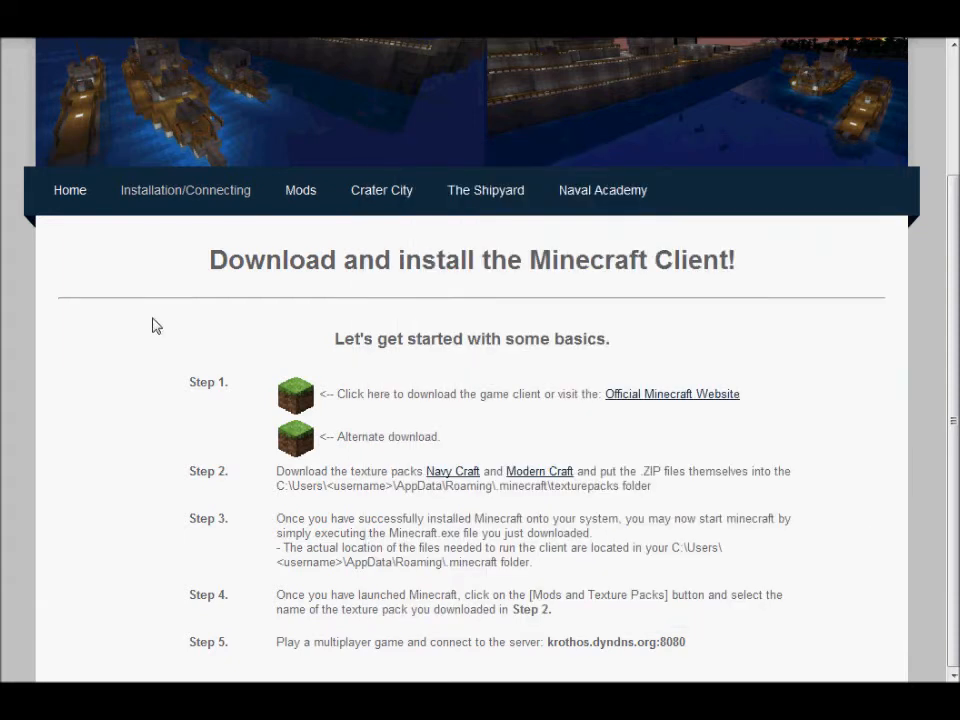
- Download the ModernCraft1.0.0 zip and show it in the Downloads folder
left_click(539, 471)
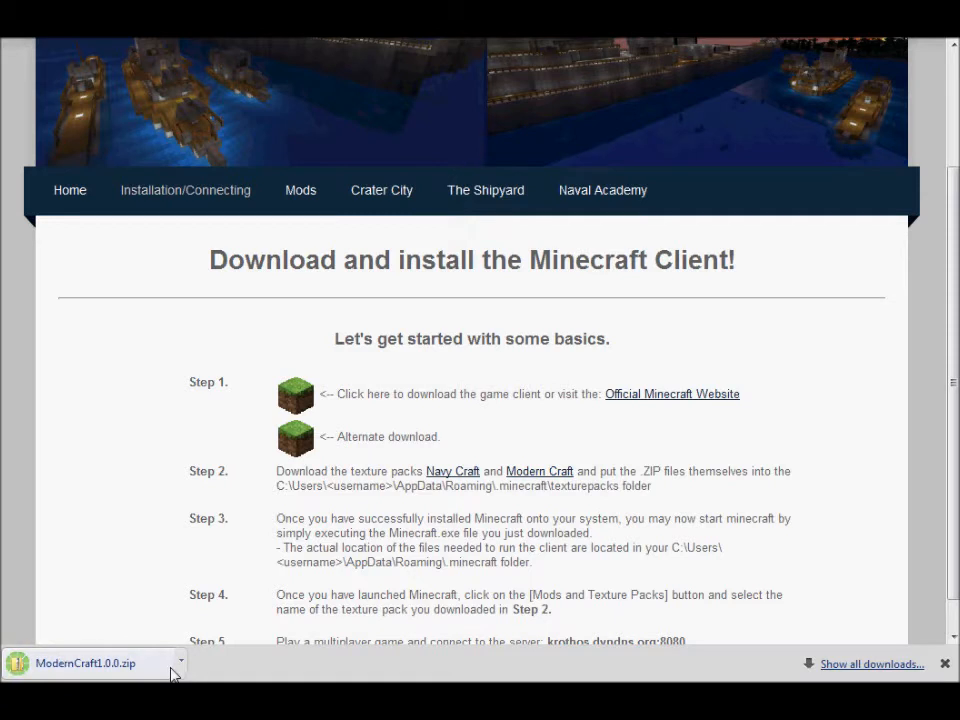
left_click(181, 663)
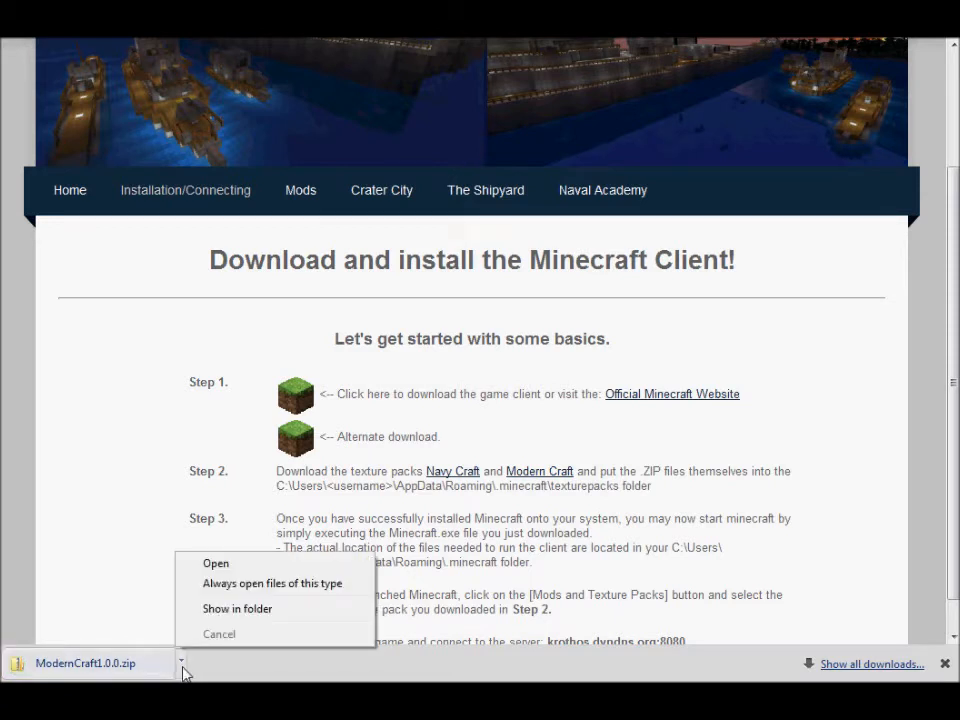
mouse_move(225, 568)
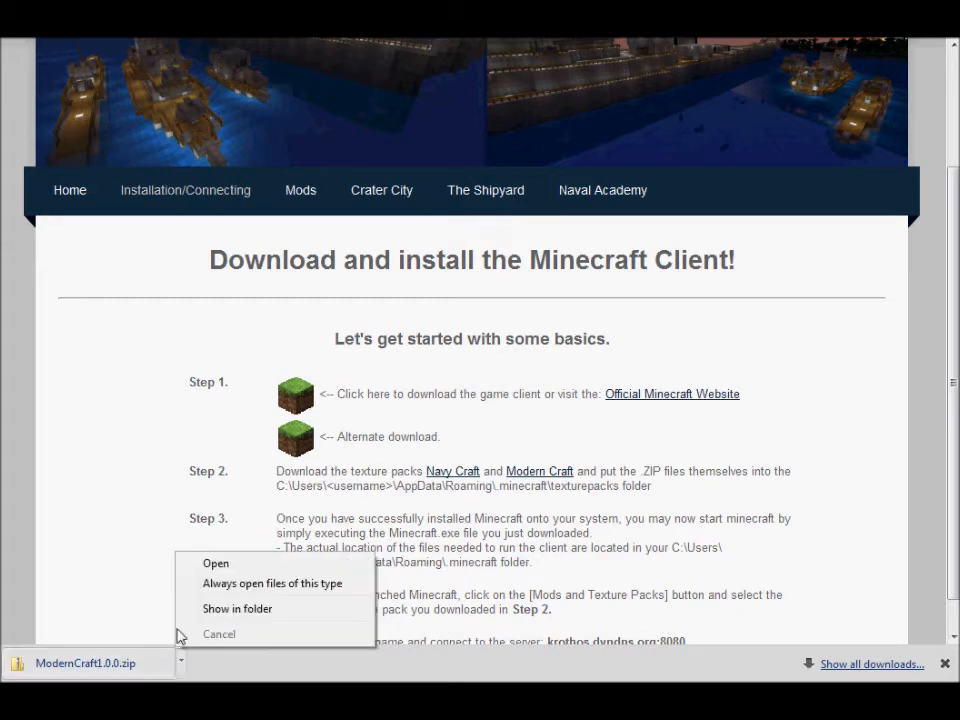
left_click(237, 608)
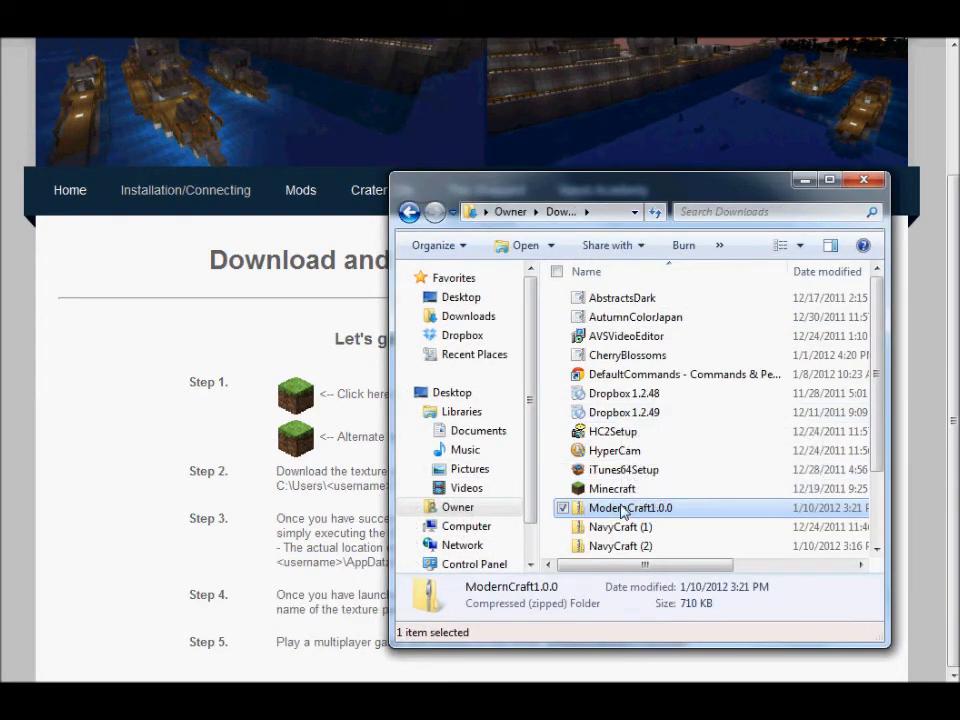
- Cut ModernCraft1.0.0 from Downloads and paste it into texturepacks beside NavyCraft (4)
right_click(629, 508)
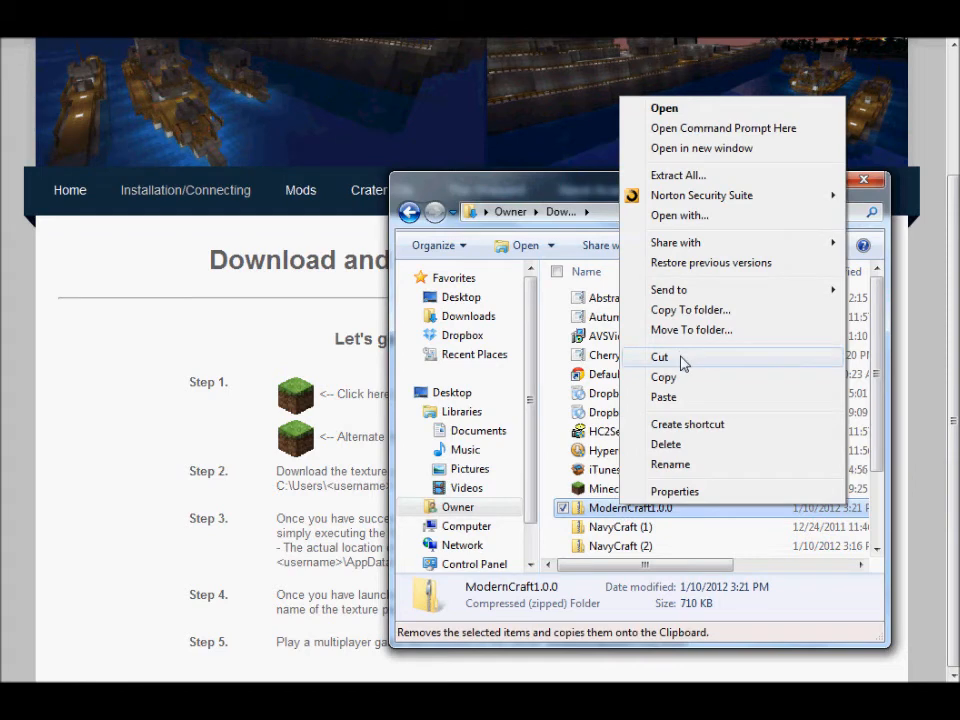
left_click(659, 356)
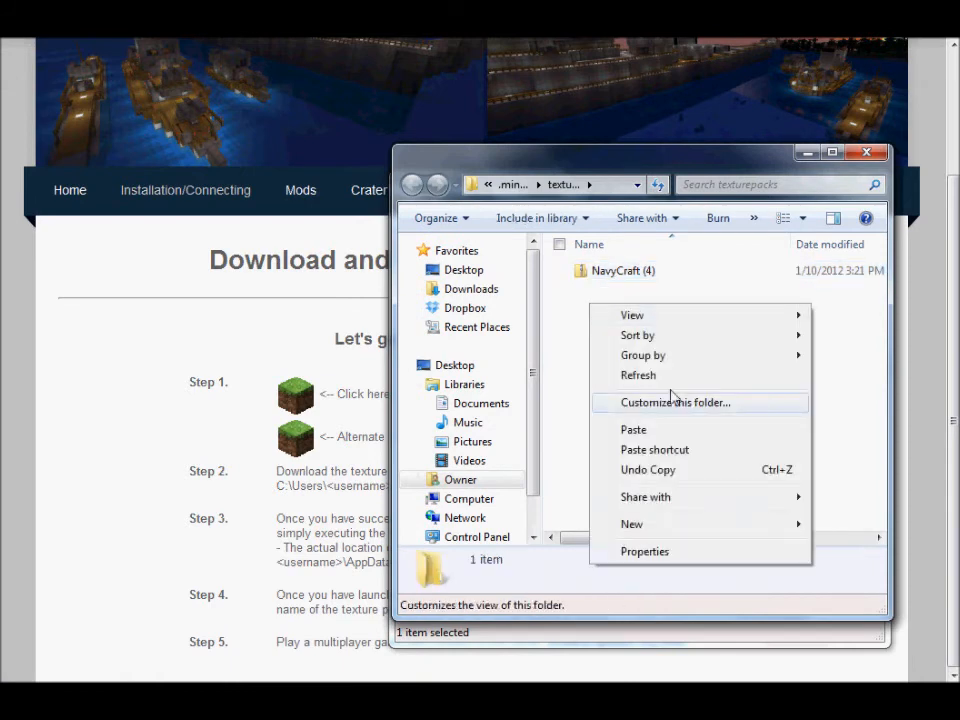
left_click(633, 429)
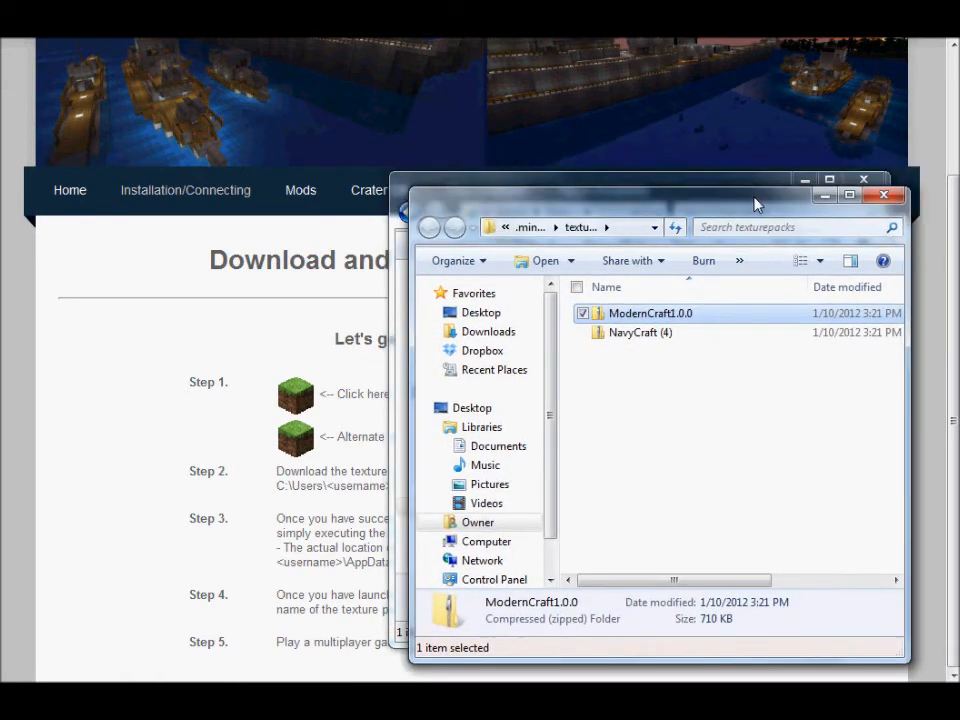
left_click(884, 195)
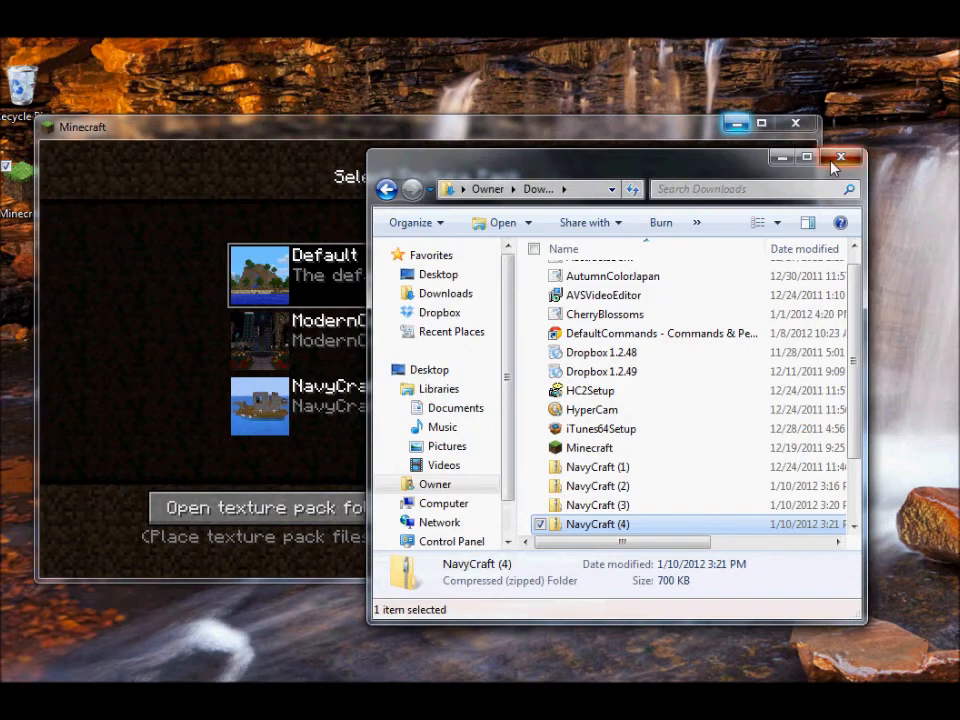
- Close the Downloads window and select NavyCraft (4).zip in the texture pack list
left_click(840, 158)
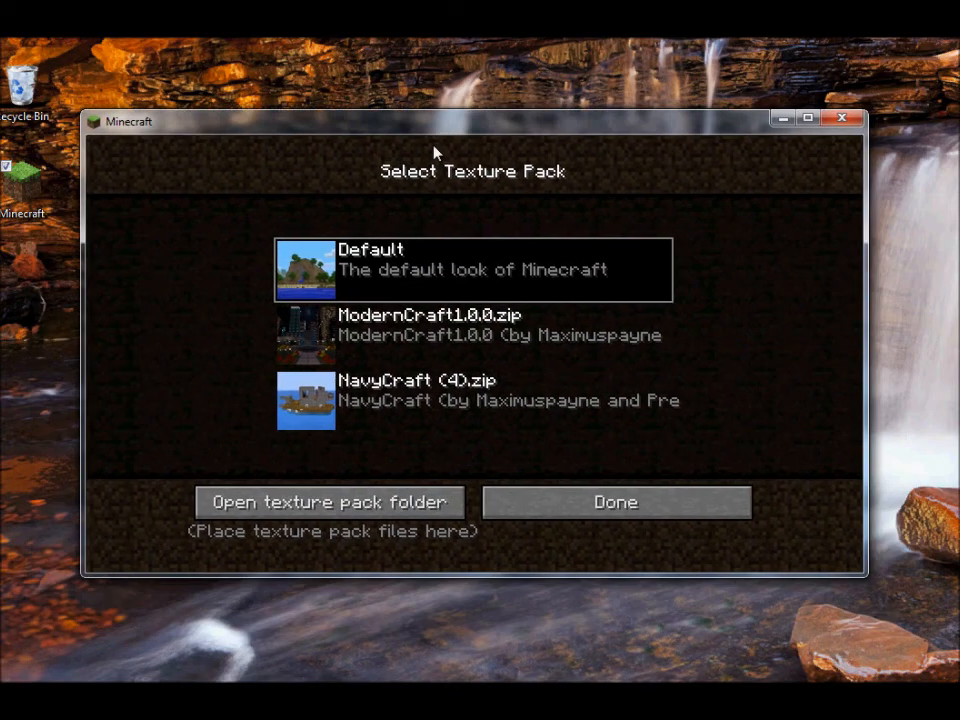
left_click(475, 400)
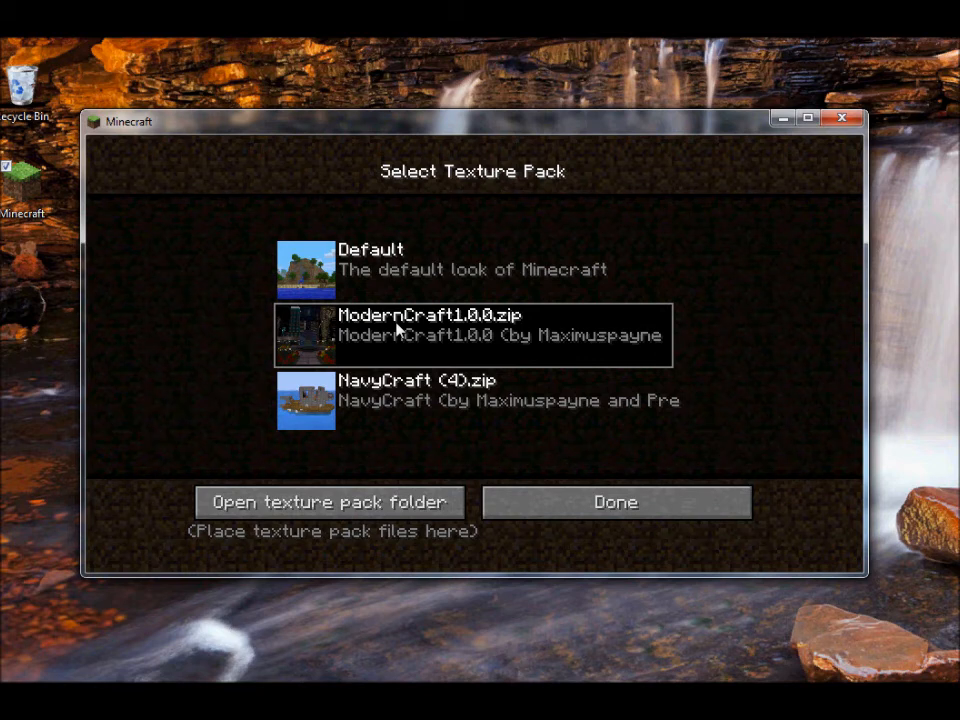
mouse_move(400, 388)
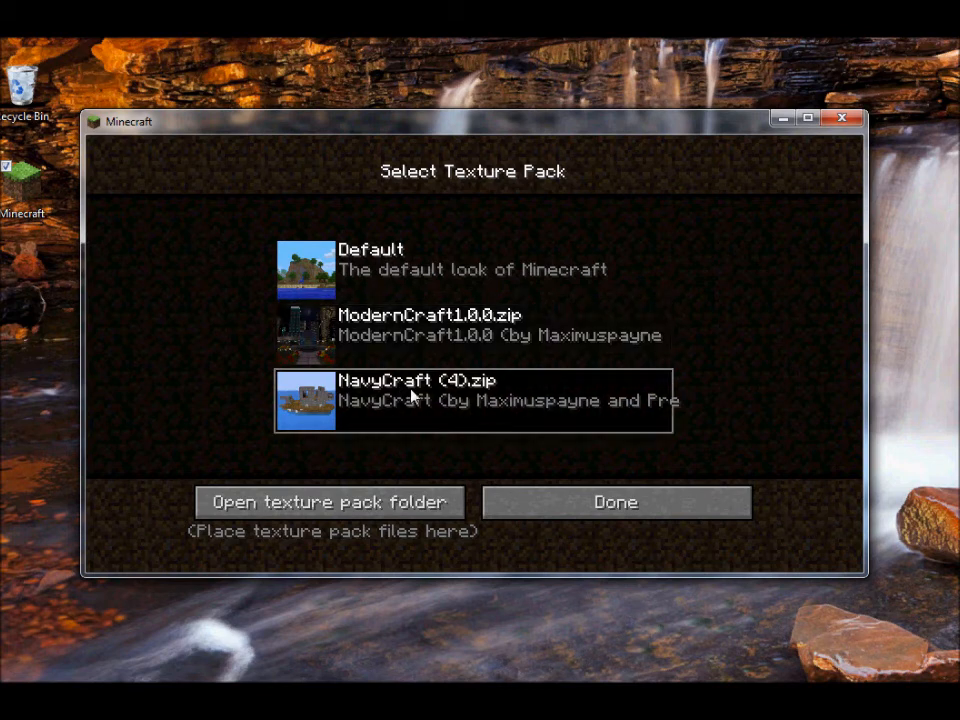
mouse_move(393, 478)
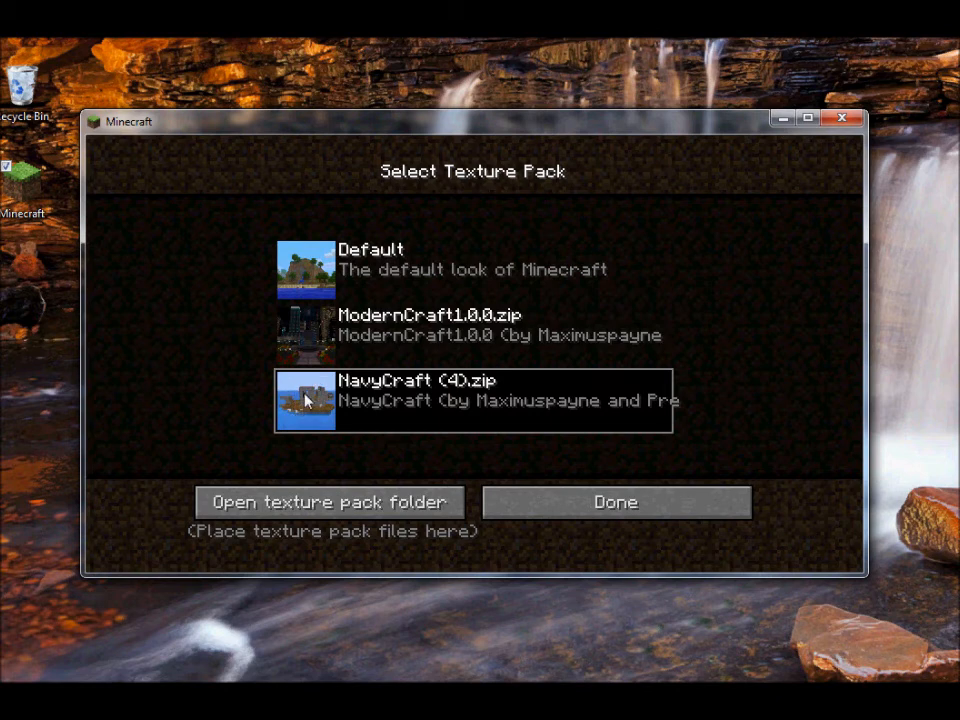
mouse_move(497, 424)
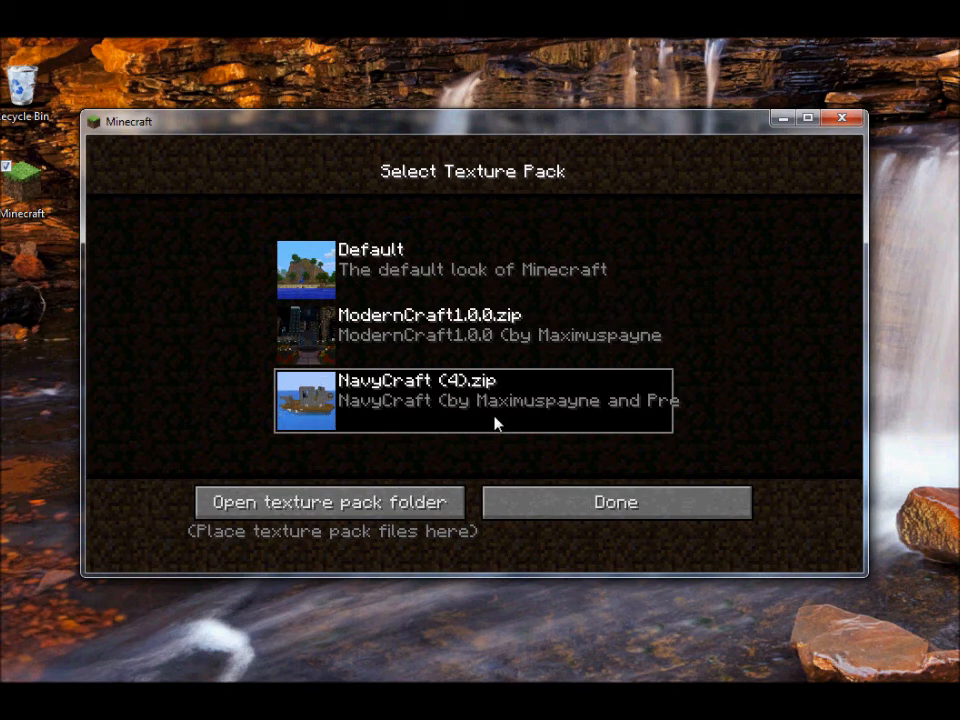
mouse_move(490, 492)
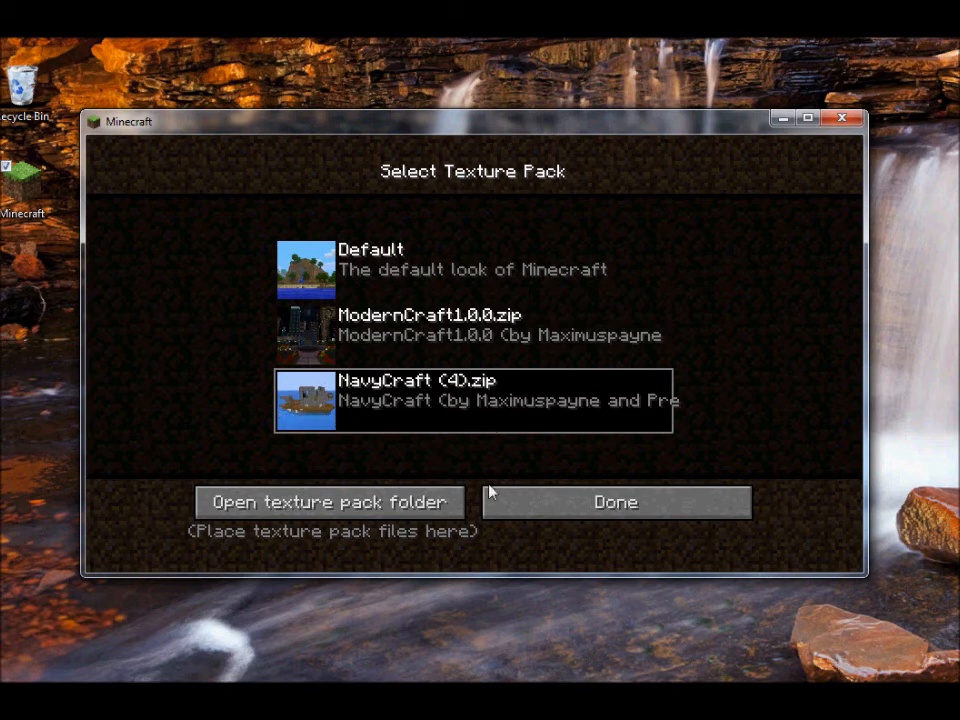
mouse_move(563, 502)
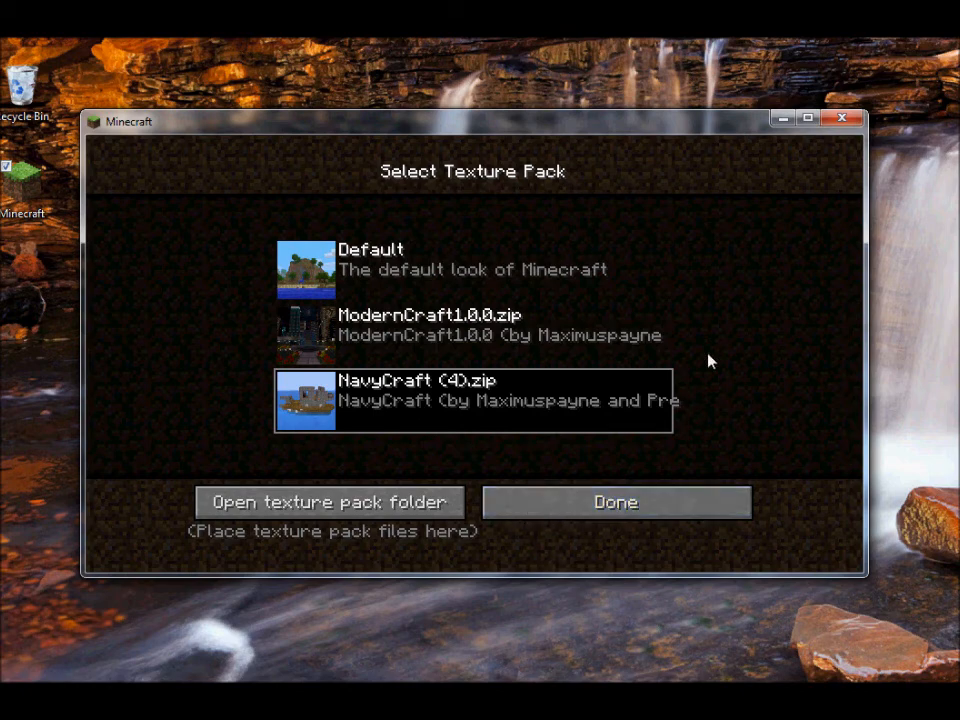
mouse_move(710, 187)
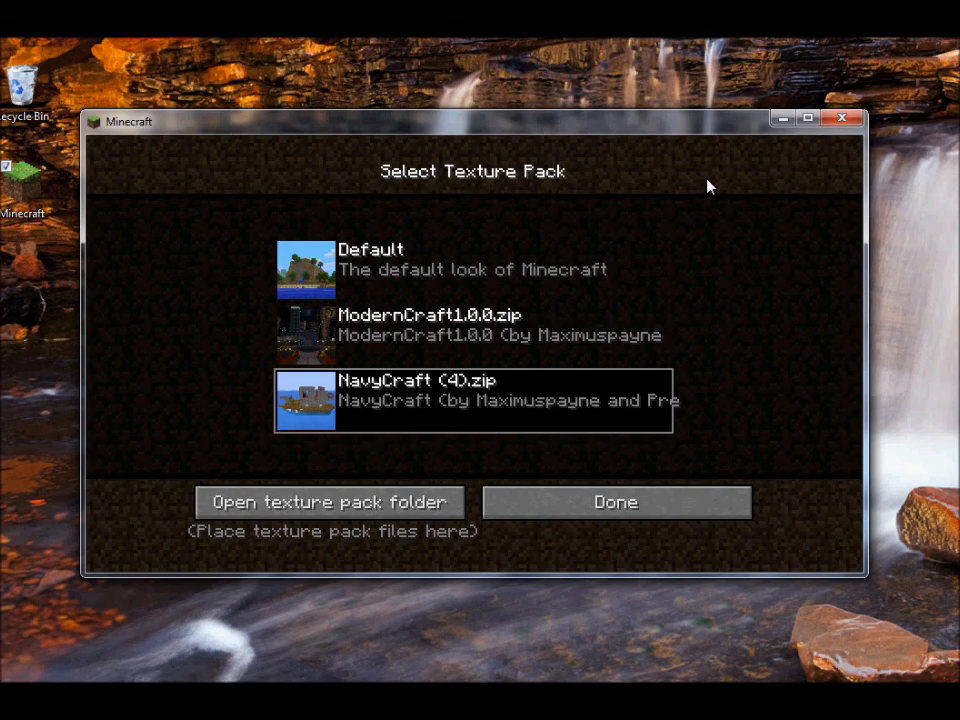
mouse_move(698, 178)
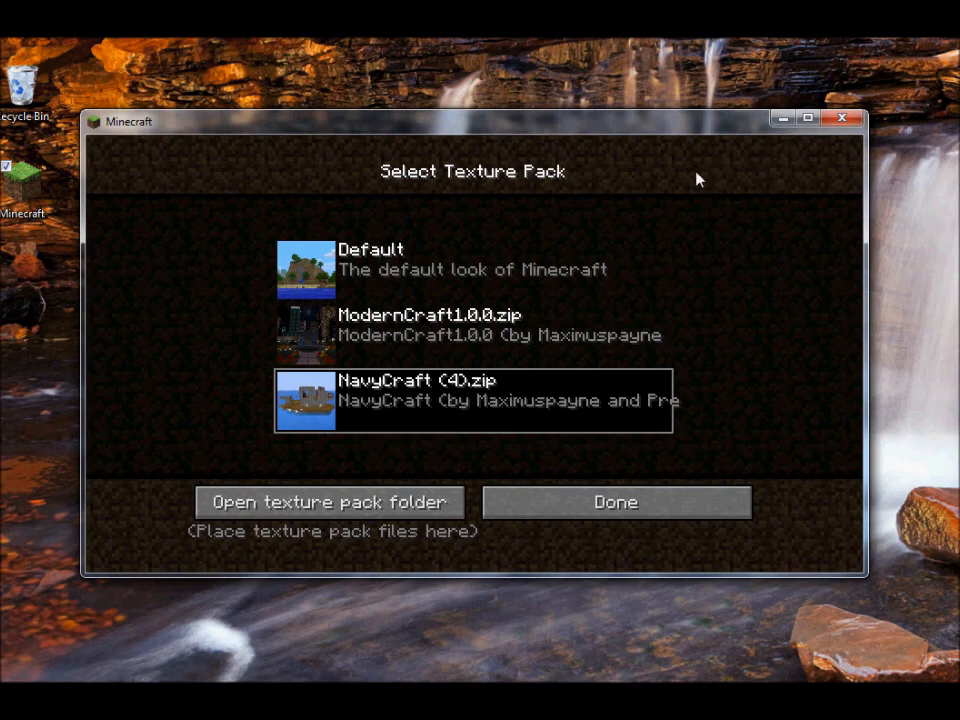